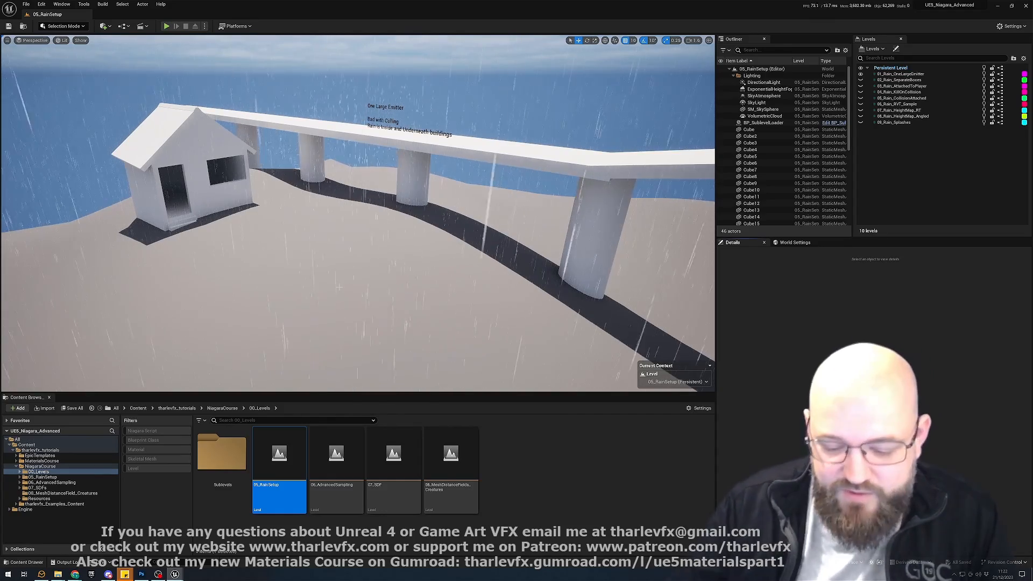
Load the 06_AdvancedSampling level from the 00_Levels folder, replacing the rain setup scene.
{"action": "double_click", "coordinate": [336, 453]}
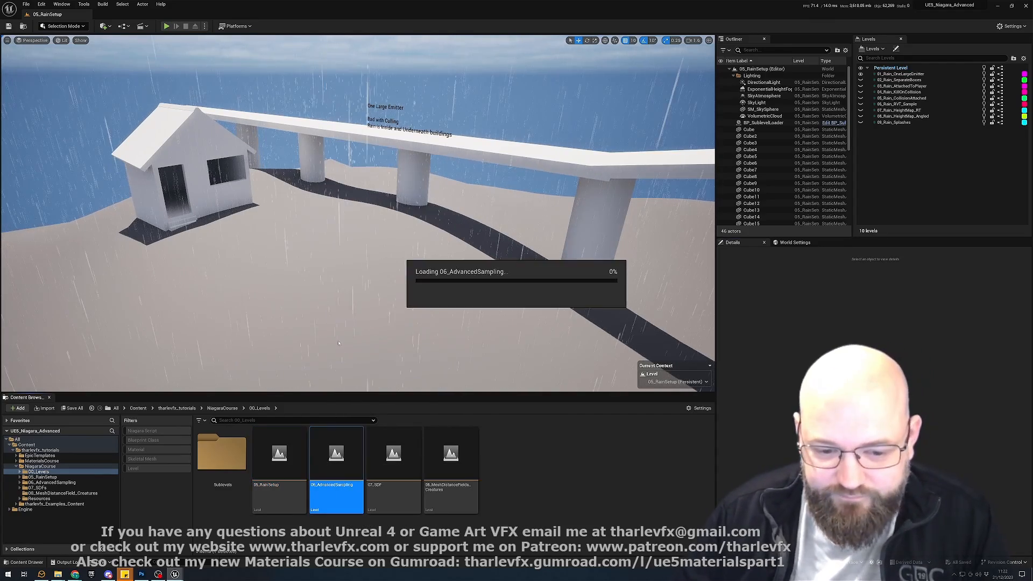
Finish loading 06_AdvancedSampling so its river of glowing Niagara particles flows past the house.
{"action": "double_click", "coordinate": [336, 453]}
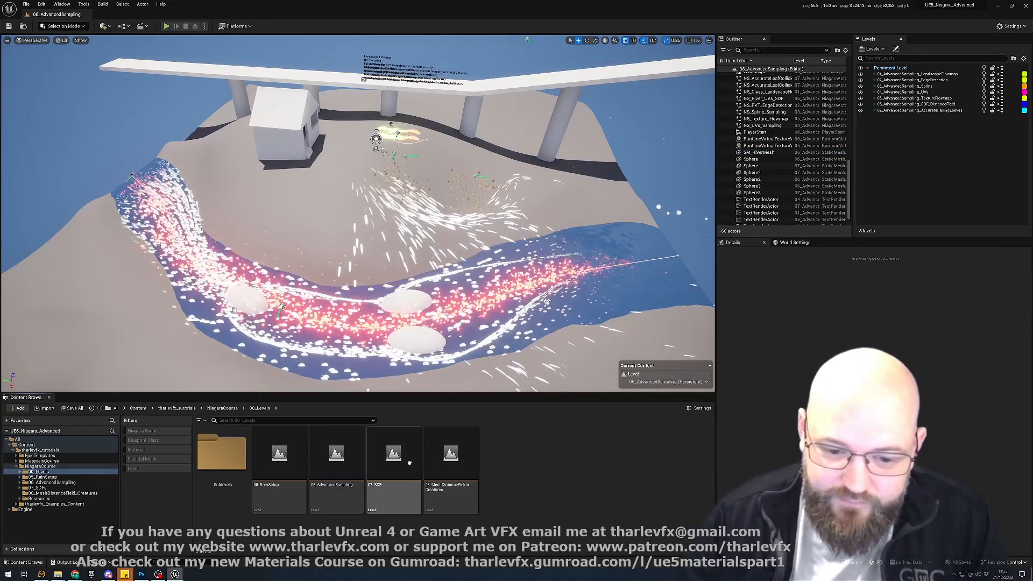
Load the 07_SDF level and start a Play-in-Editor session in it.
{"action": "double_click", "coordinate": [393, 454]}
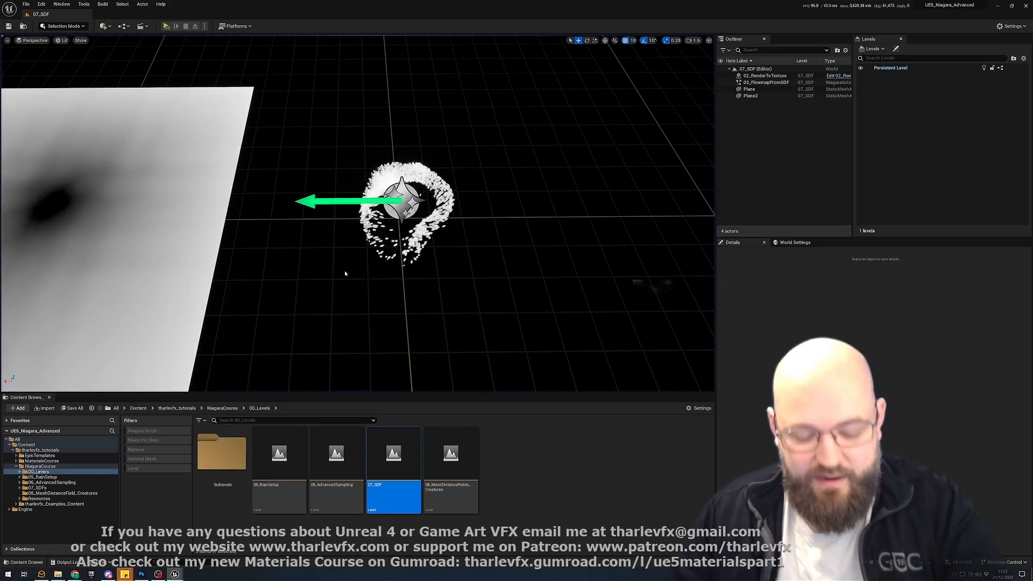
{"action": "left_click", "coordinate": [175, 26]}
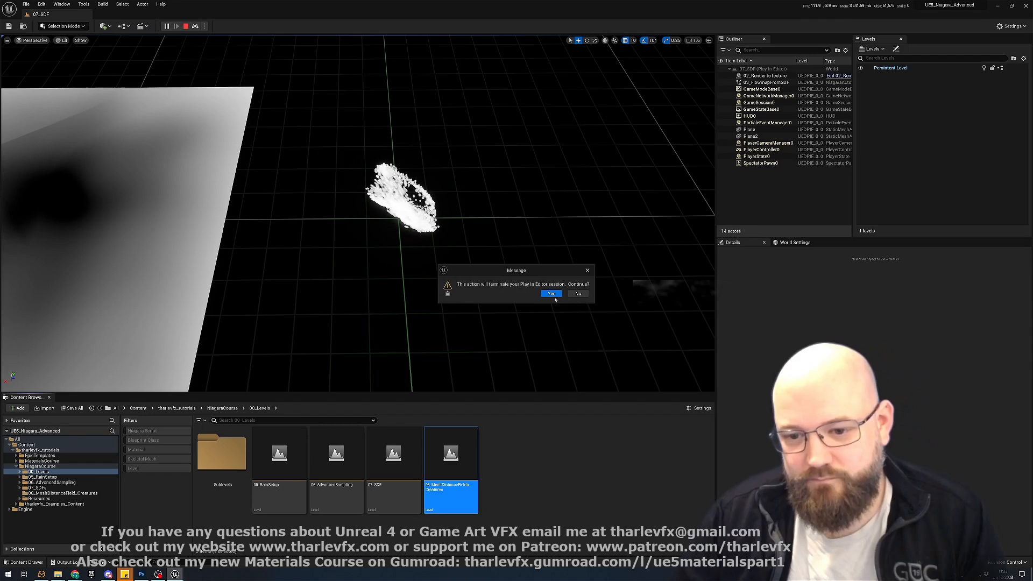
Confirm Yes to end the play session and load 08_MeshDistanceFieldCreatures with its blue swarm.
{"action": "left_click", "coordinate": [551, 293]}
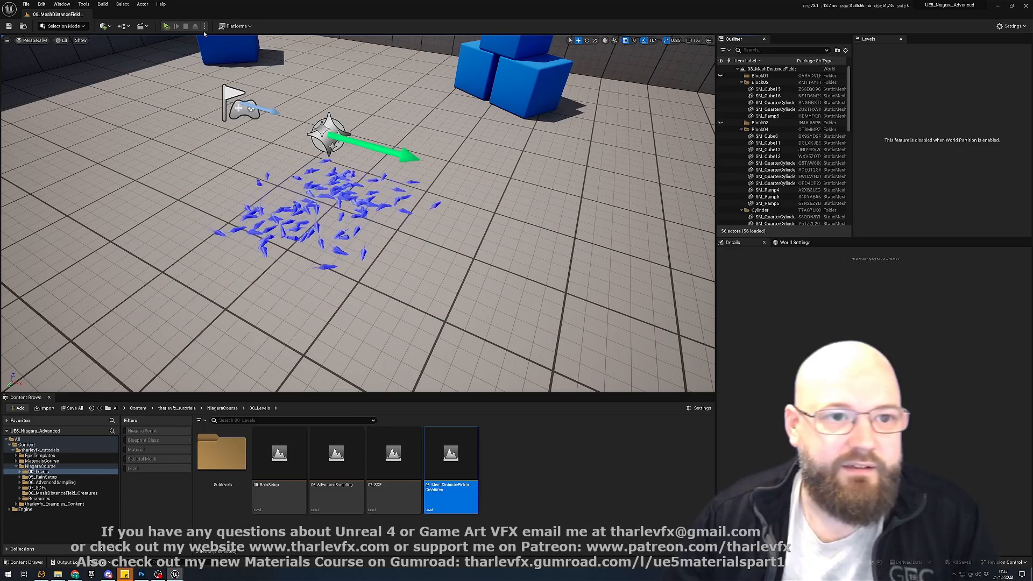
Run a short play session walking among the creature swarm, then stop back to the editor.
{"action": "left_click", "coordinate": [175, 26]}
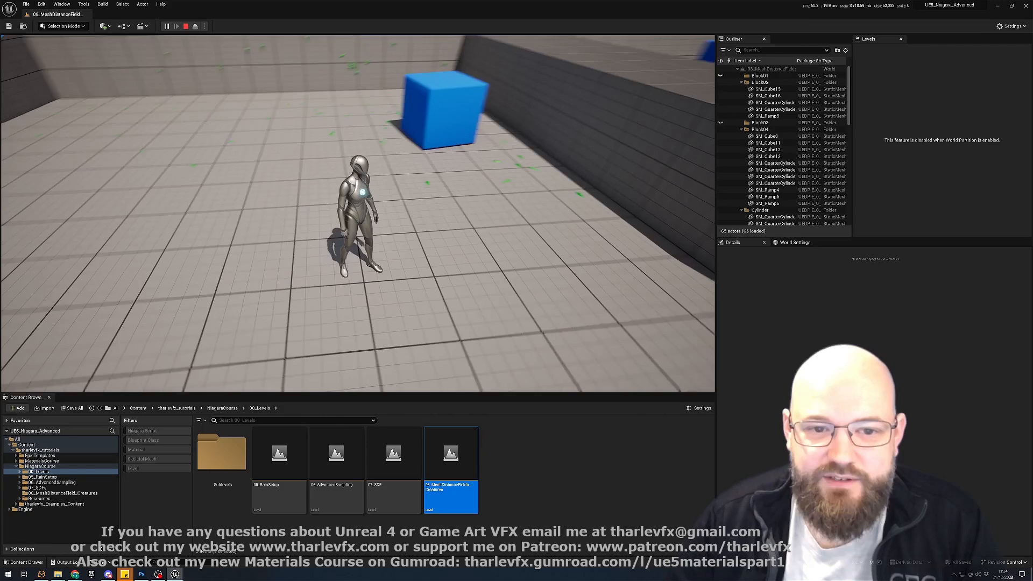
{"action": "left_click", "coordinate": [165, 26]}
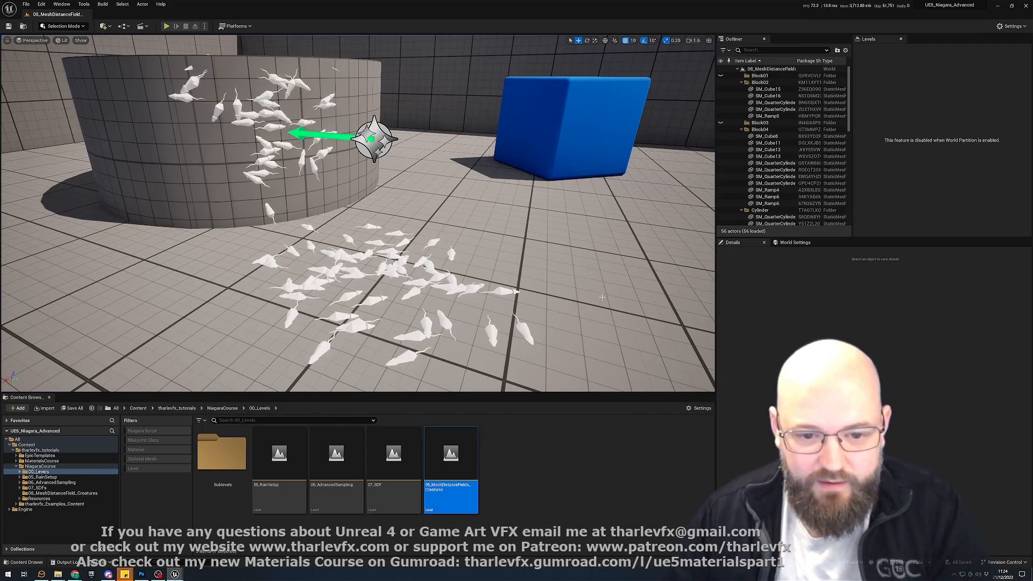